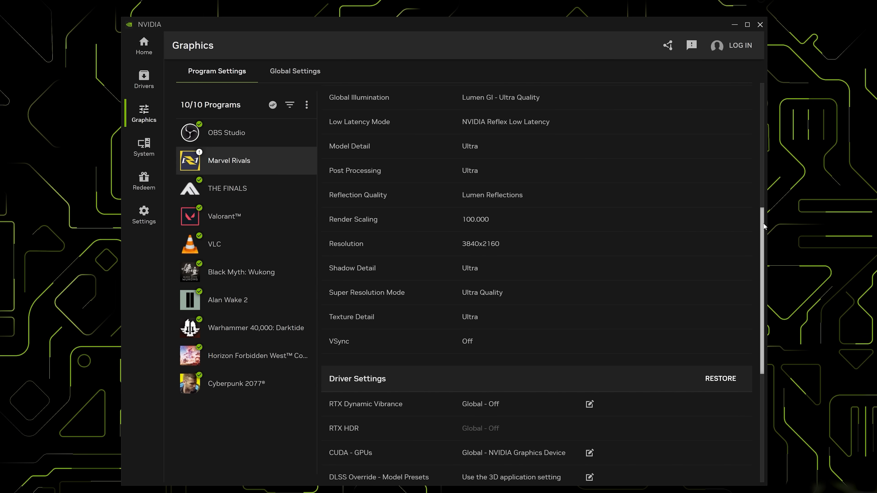
# - Choose the 4x DLSS frame generation override for Marvel Rivals under Driver Settings
pyautogui.scroll(-3)
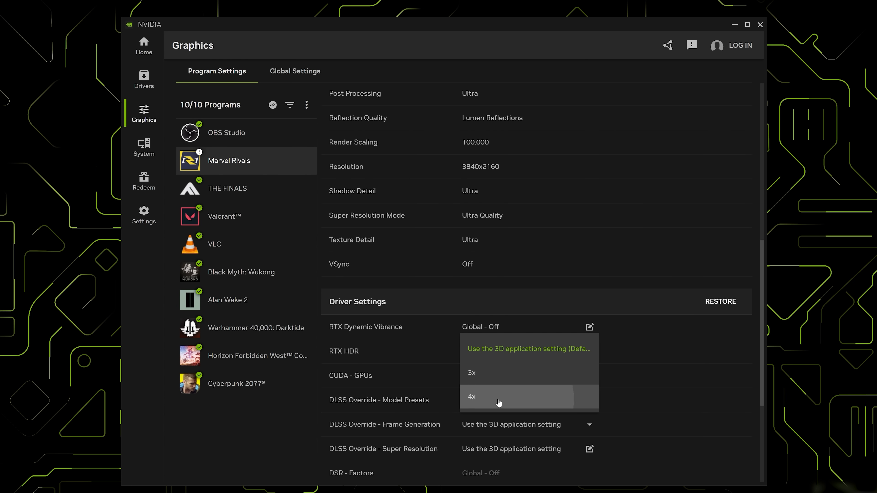
pyautogui.click(472, 396)
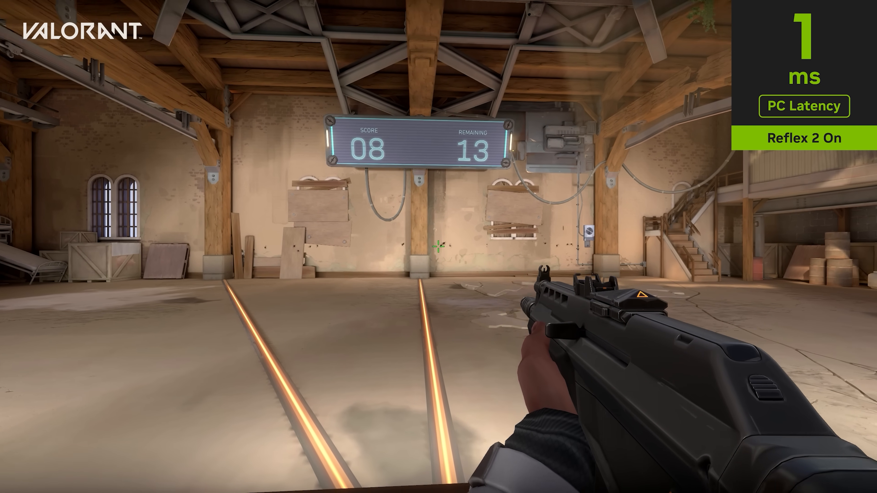
# - Fire at a practice-range target with Reflex 2 reporting 1 ms PC latency
pyautogui.click(438, 247)
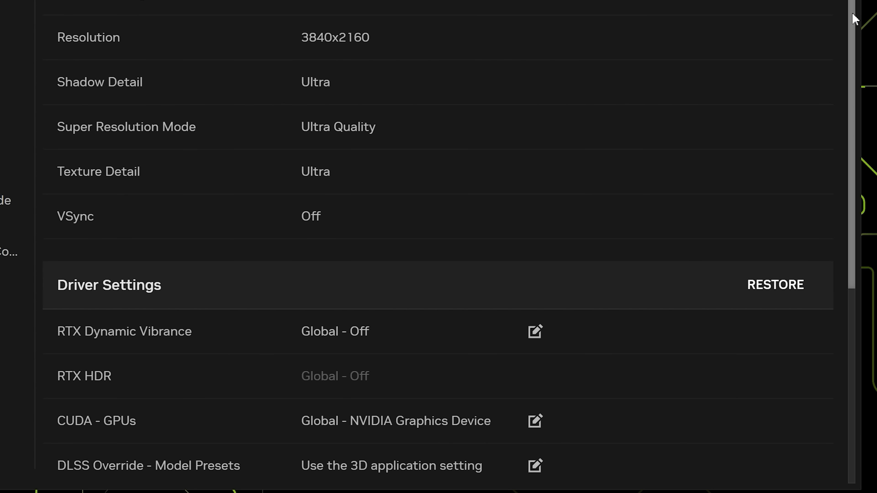
# - Pick a multiplied frame generation factor from the DLSS Override dropdown
pyautogui.scroll(-3)
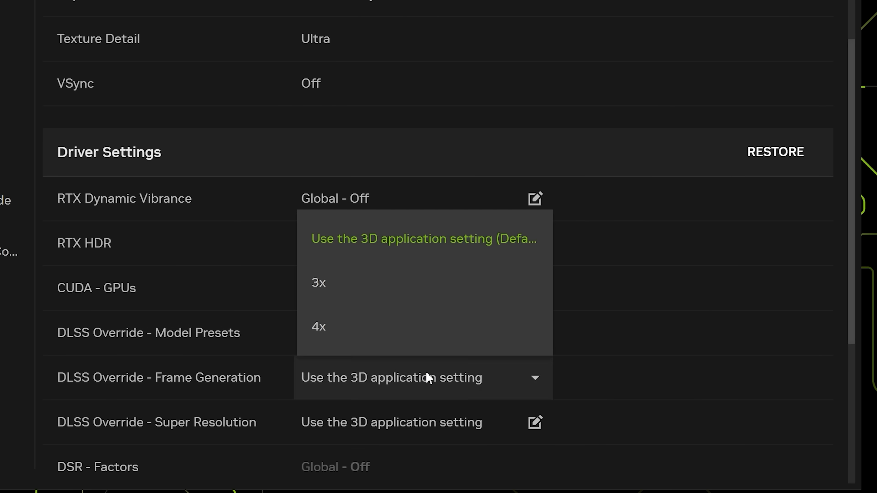
pyautogui.click(318, 326)
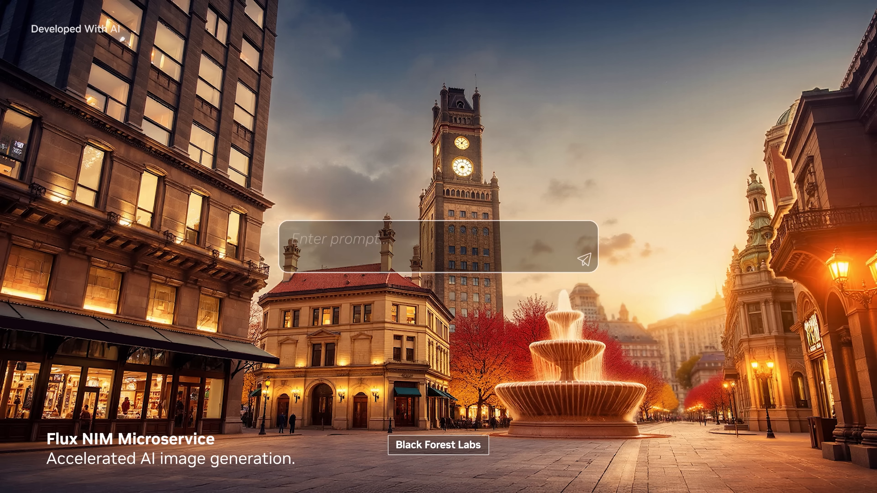
# - Submit the Flux NIM prompt 'European city square, summer morning, fountain in center'
pyautogui.write('European city square, summer morning, fountain in center')
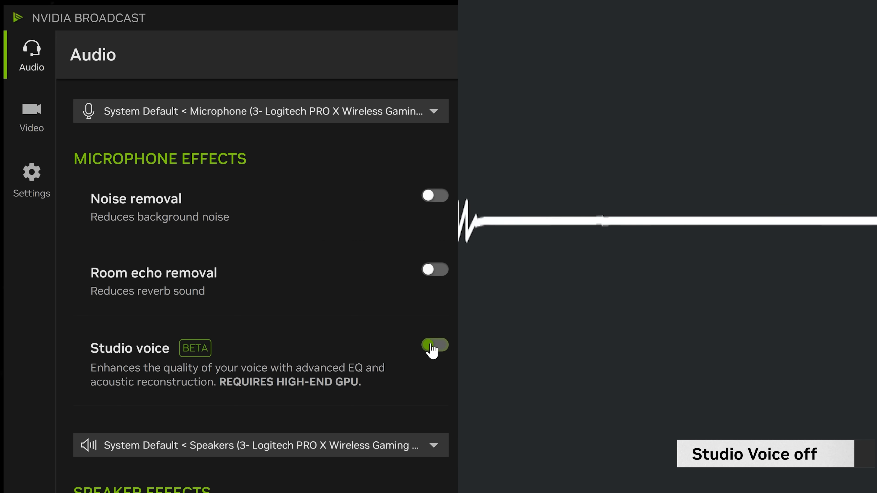
# - Enable Studio voice under Microphone Effects, leaving noise and echo removal off
pyautogui.click(435, 346)
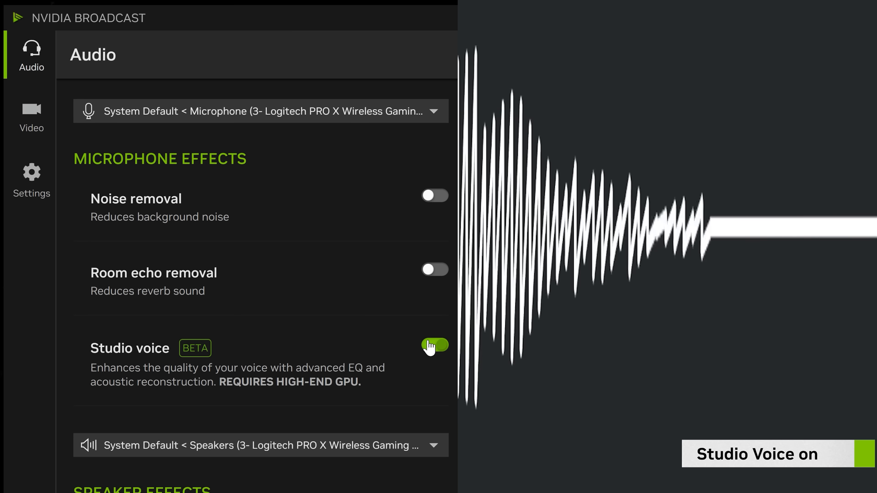
# - Turn on the Virtual key light toggle under Video Effects
pyautogui.click(32, 117)
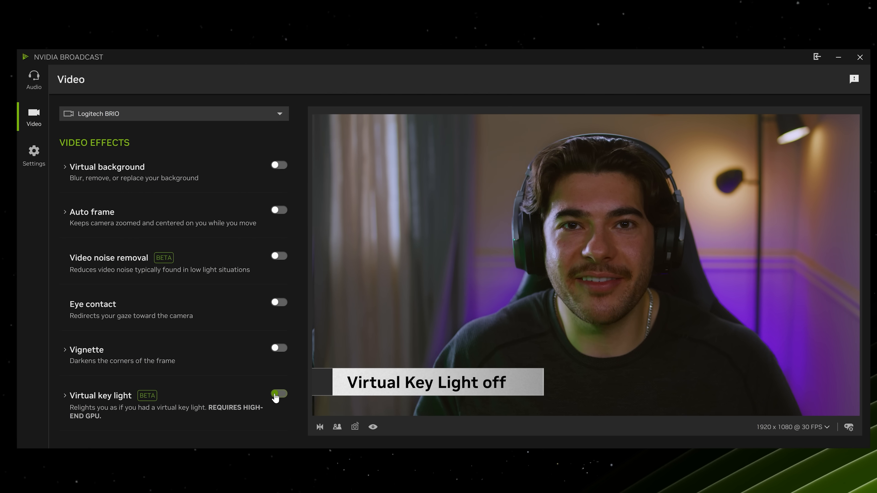
pyautogui.click(278, 394)
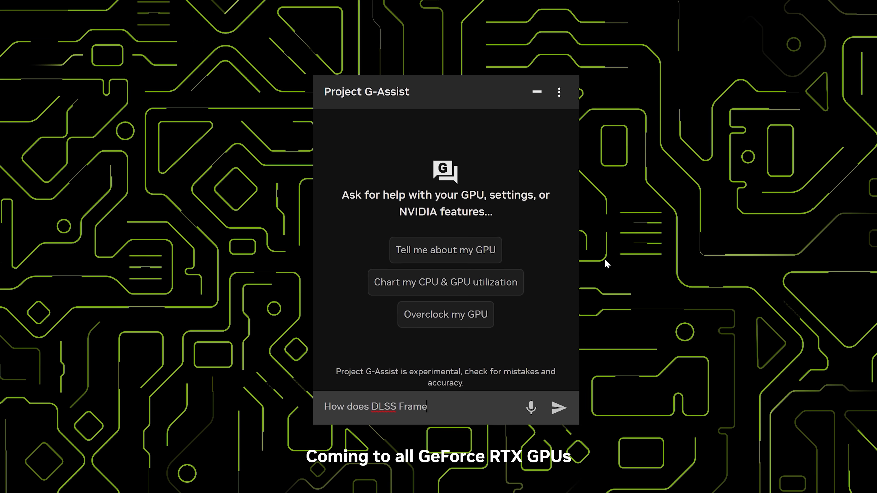
# - Send the typed question about DLSS frame generation to the G-Assist assistant
pyautogui.click(558, 408)
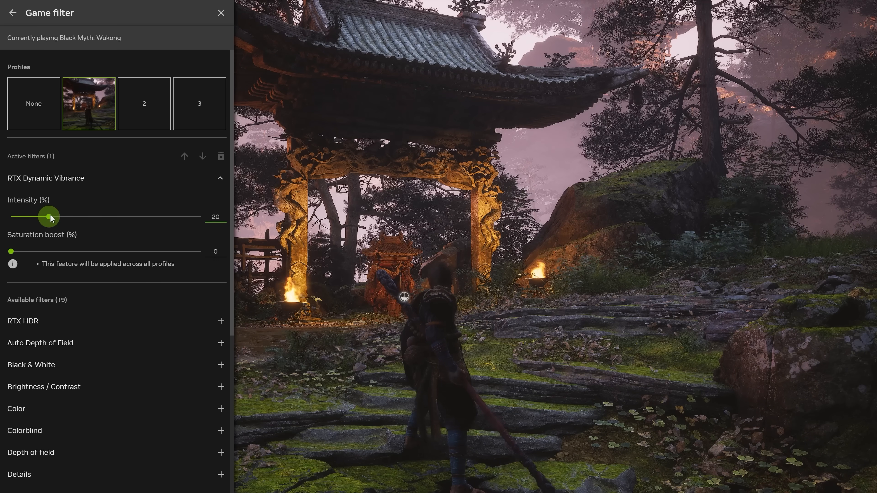
# - Drag the RTX Dynamic Vibrance intensity slider to a new percentage for Black Myth: Wukong
pyautogui.moveTo(10, 251); pyautogui.dragTo(202, 251)
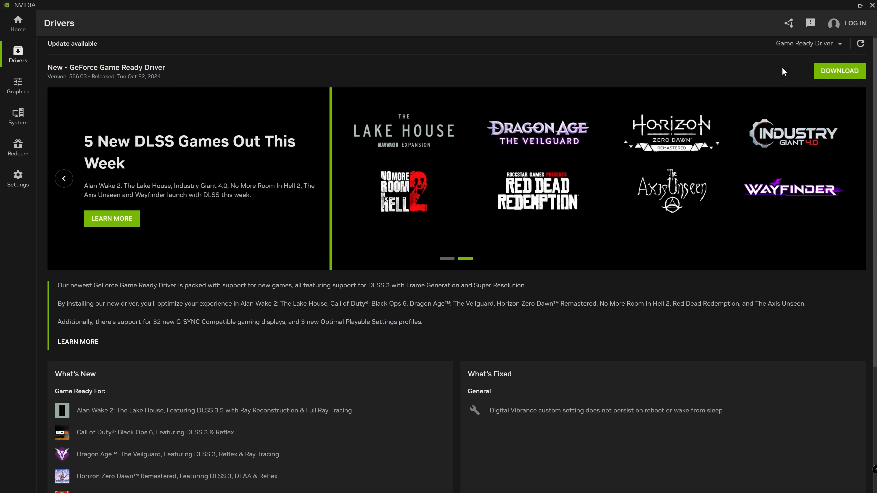
# - Start downloading GeForce Game Ready Driver 566.03 from the Drivers page
pyautogui.click(808, 43)
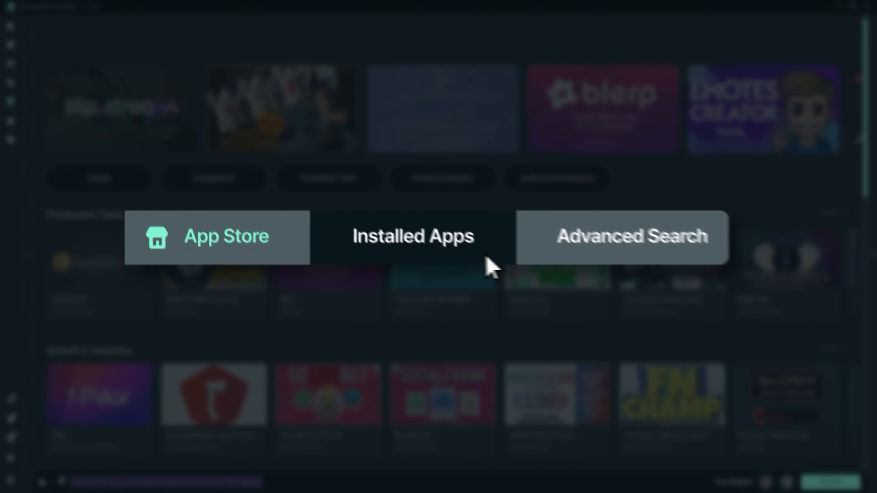
# - Launch Intelligent Streaming Assistant from Installed Apps, showing its audio mixer
pyautogui.click(413, 237)
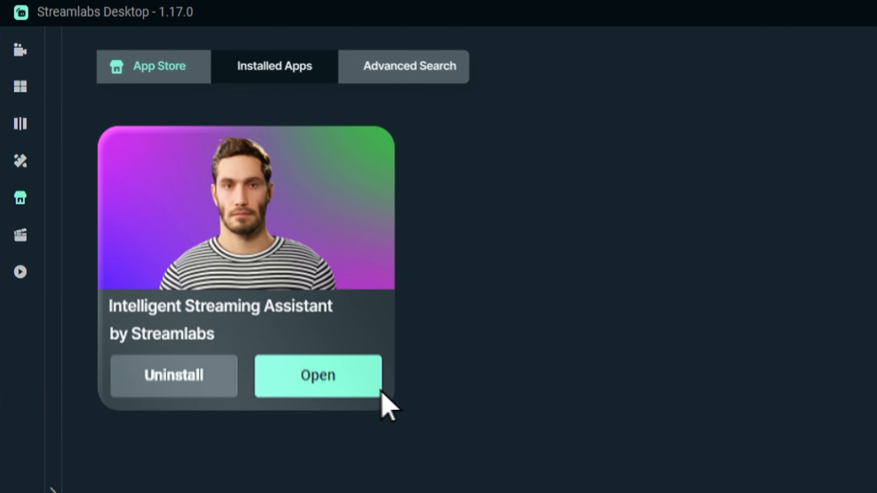
pyautogui.click(318, 375)
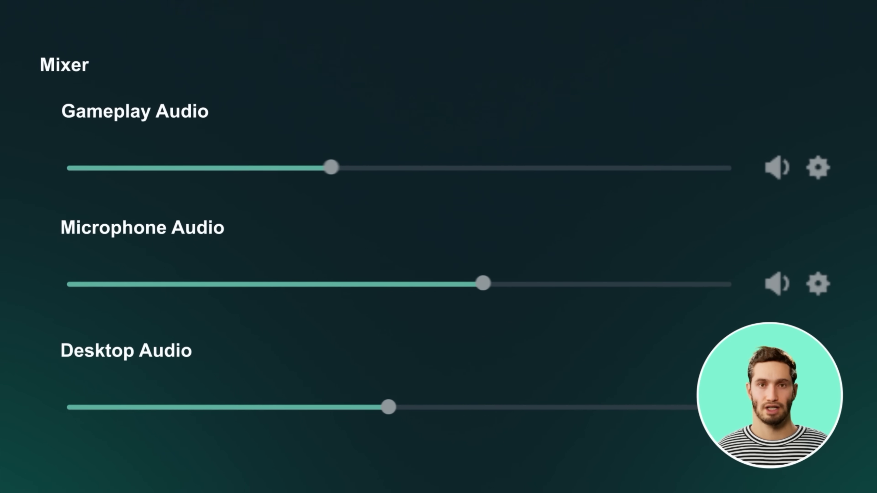